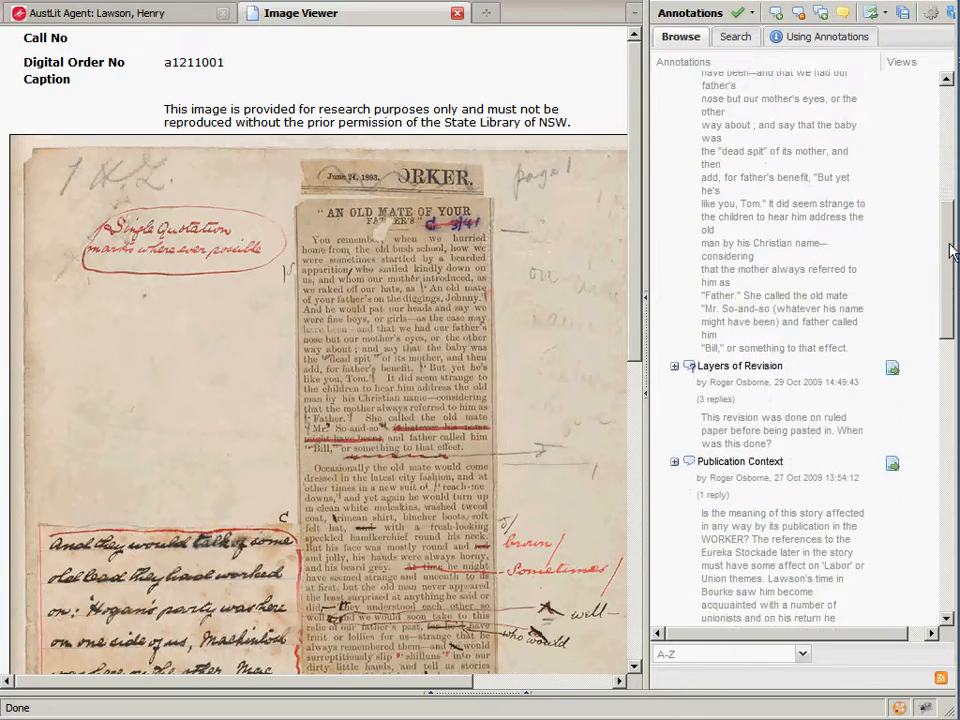
Scroll through the manuscript's annotations and dismiss the Composition and Inspiration annotation popup.
scroll(down, 3)
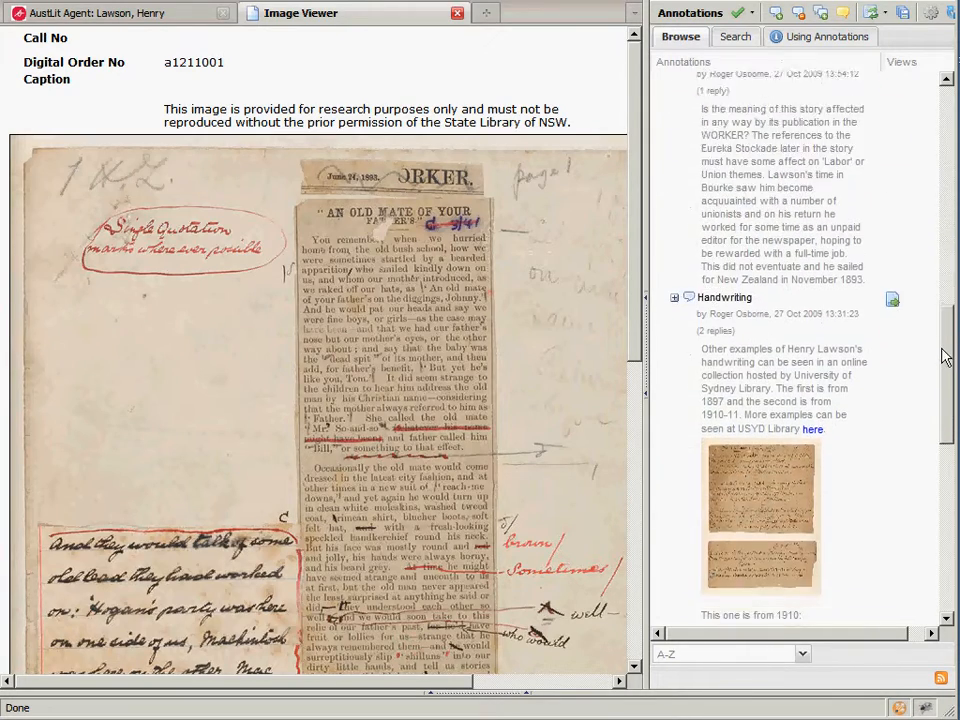
scroll(down, 3)
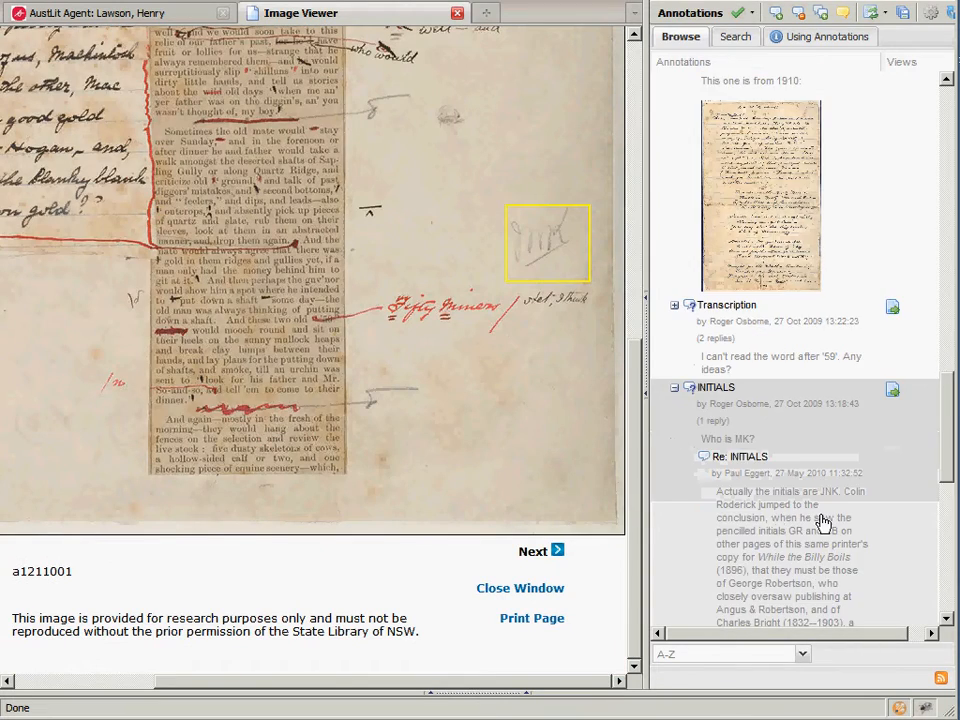
scroll(down, 3)
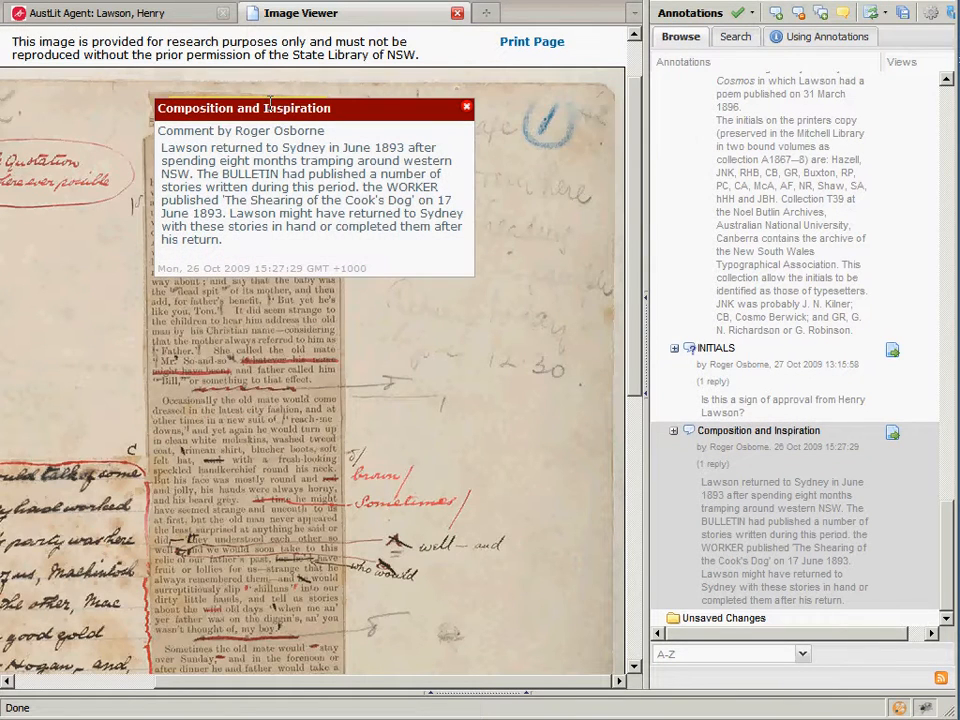
click(466, 108)
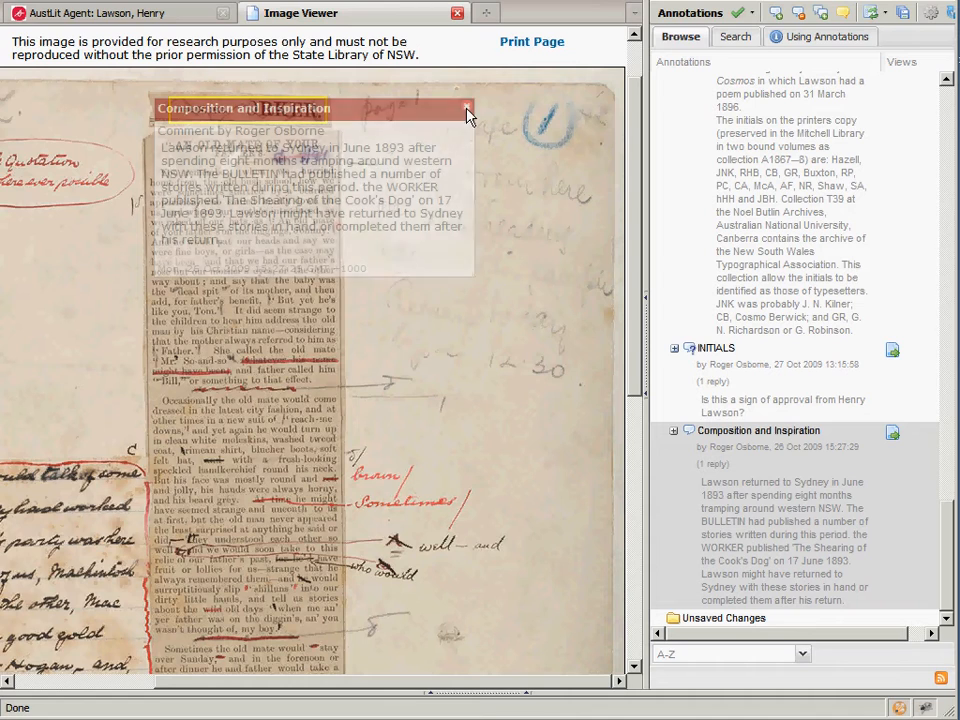
click(465, 108)
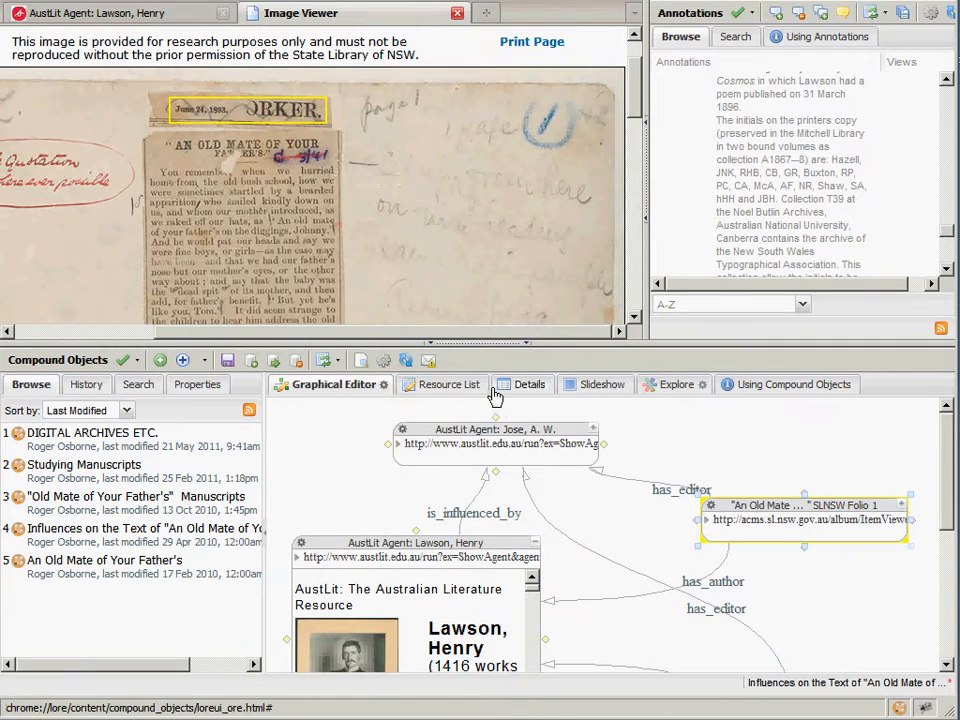
Read the compound object's abstract and resource details, then switch to slideshow view.
click(520, 384)
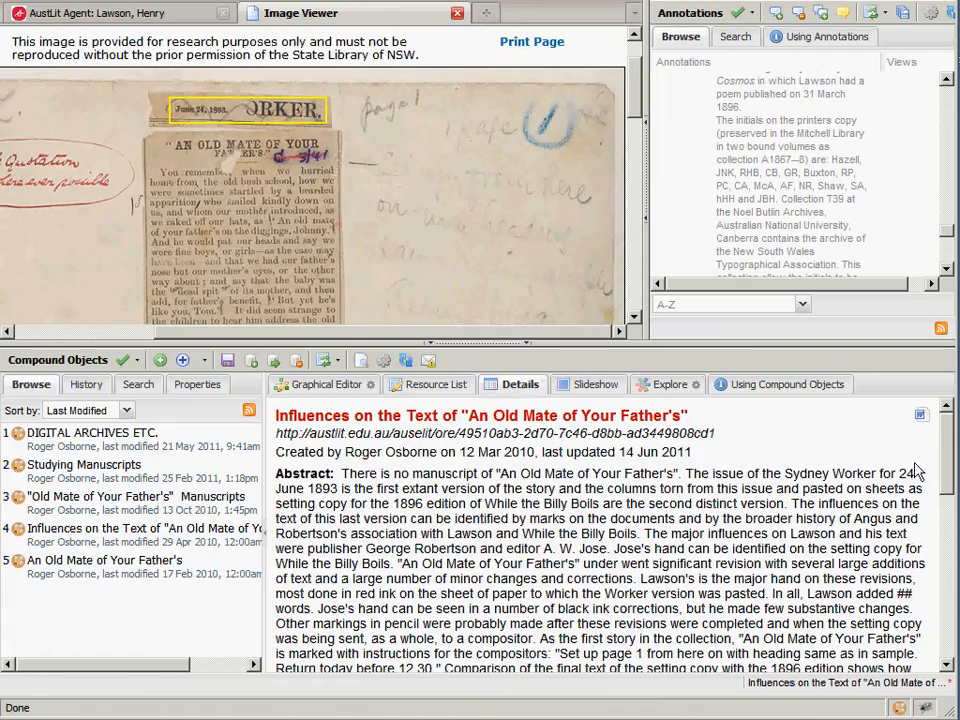
scroll(down, 3)
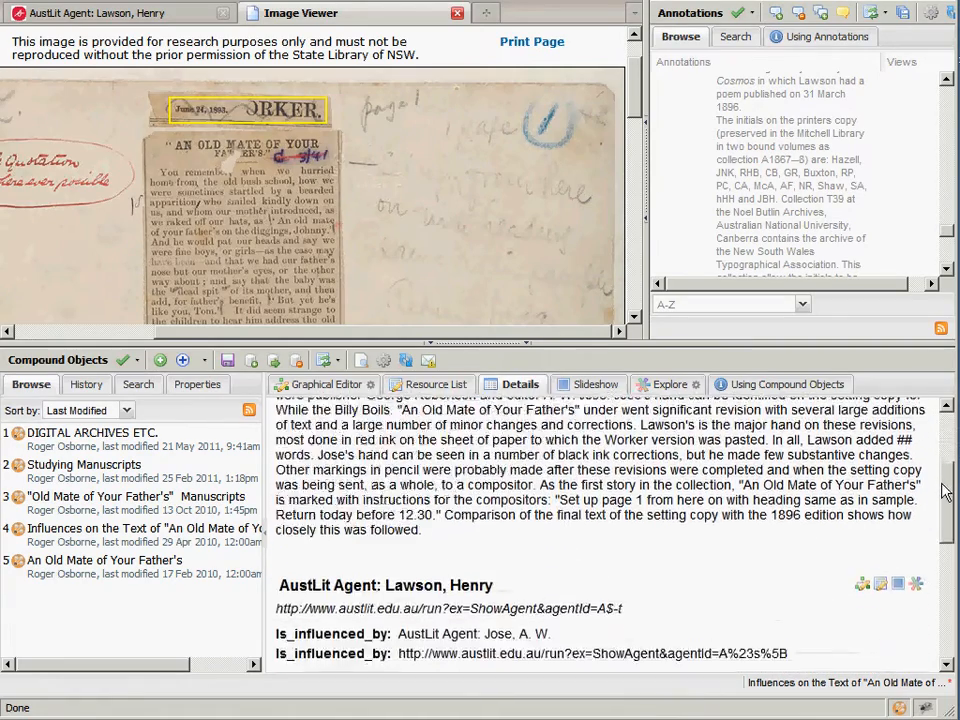
scroll(down, 3)
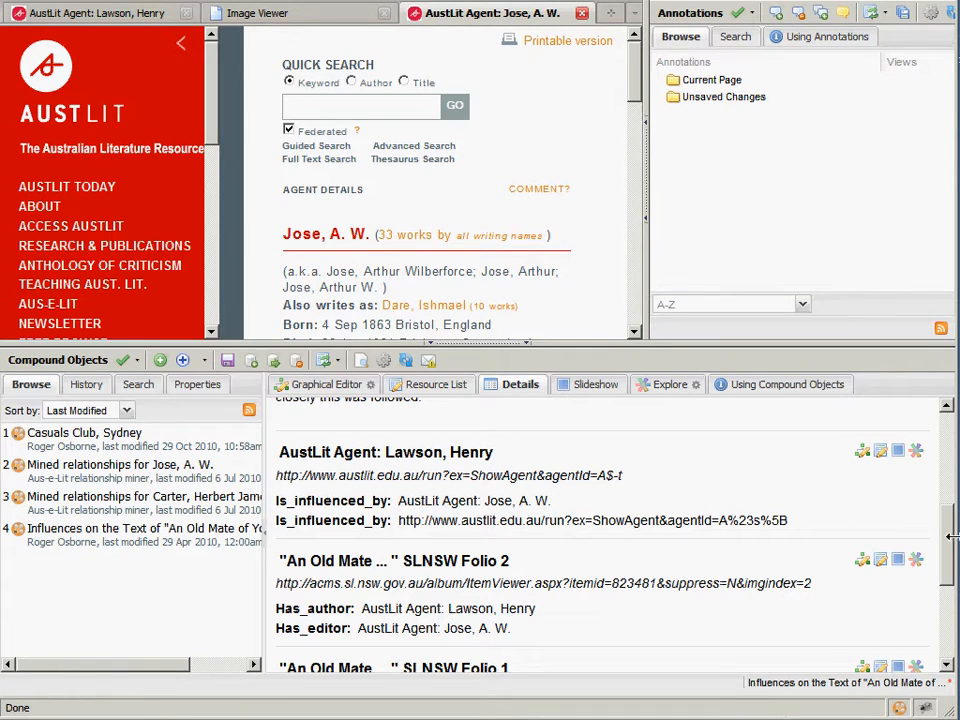
scroll(down, 3)
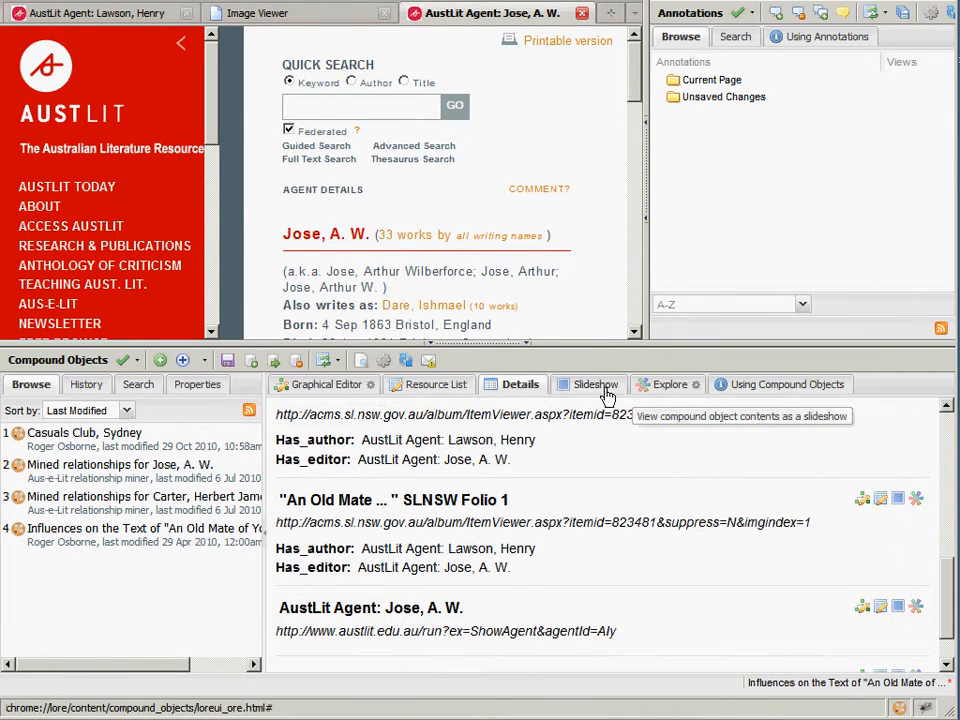
click(595, 384)
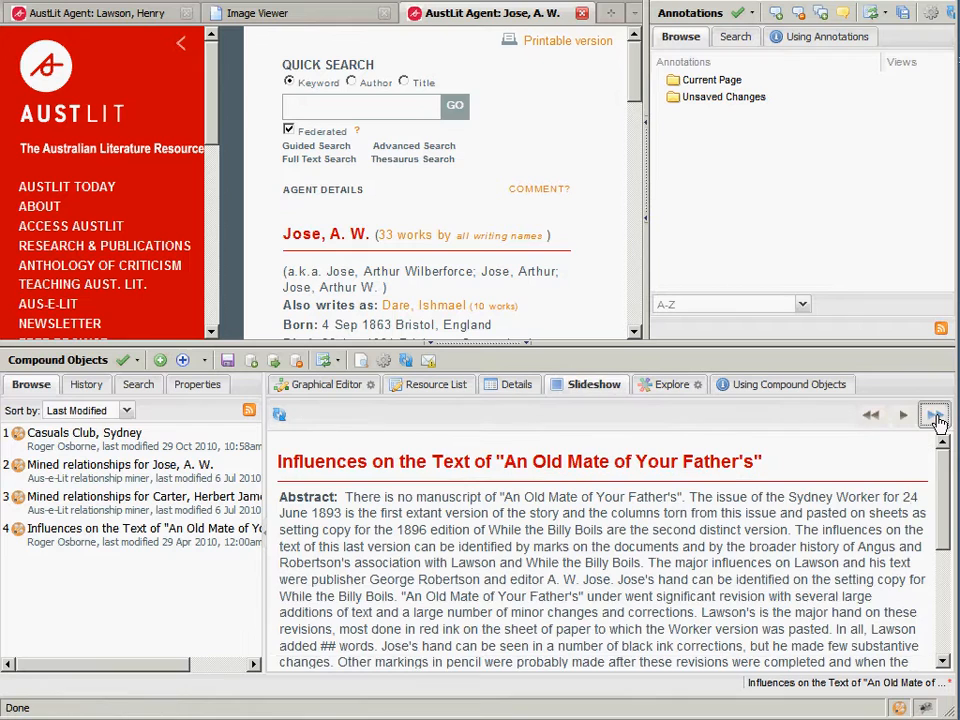
Step through the Henry Lawson and SLNSW Folio 2 slides to reach Folio 1.
click(935, 415)
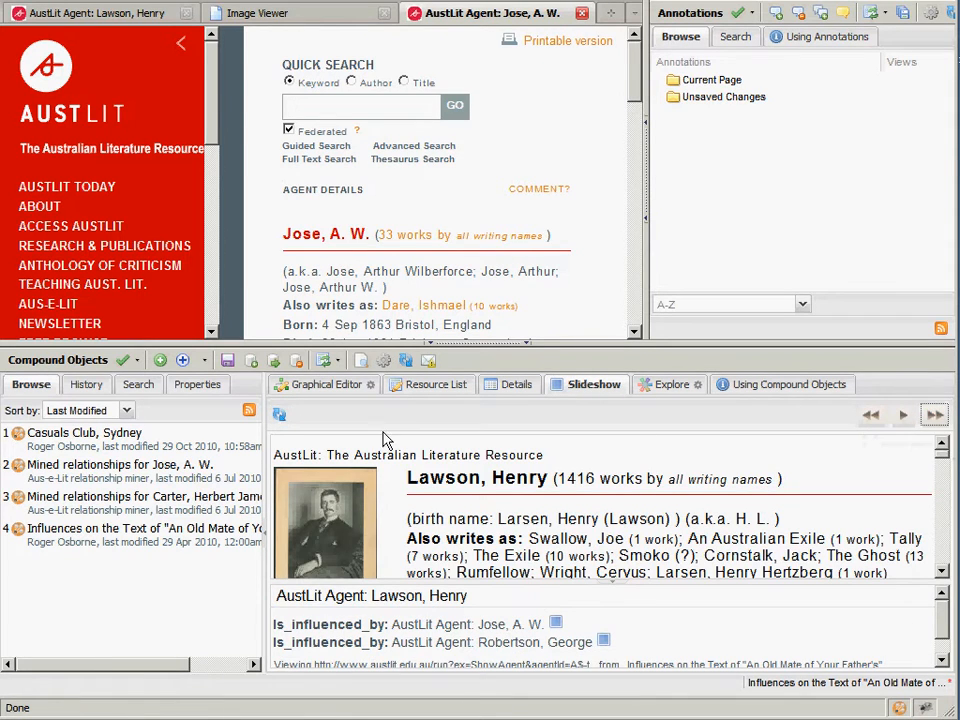
click(934, 415)
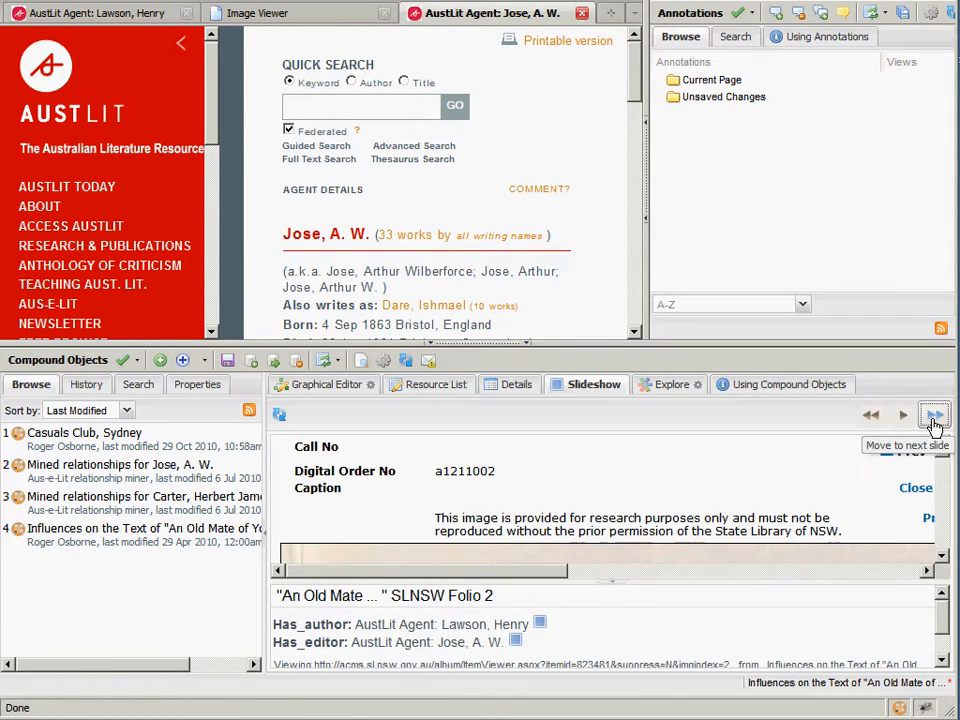
click(935, 415)
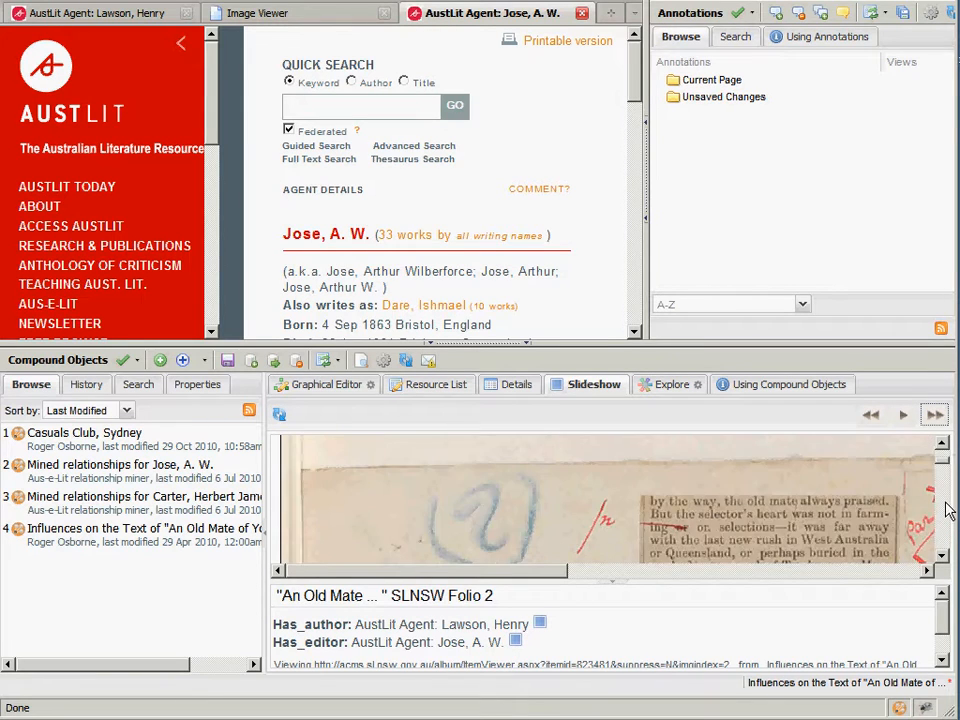
click(934, 415)
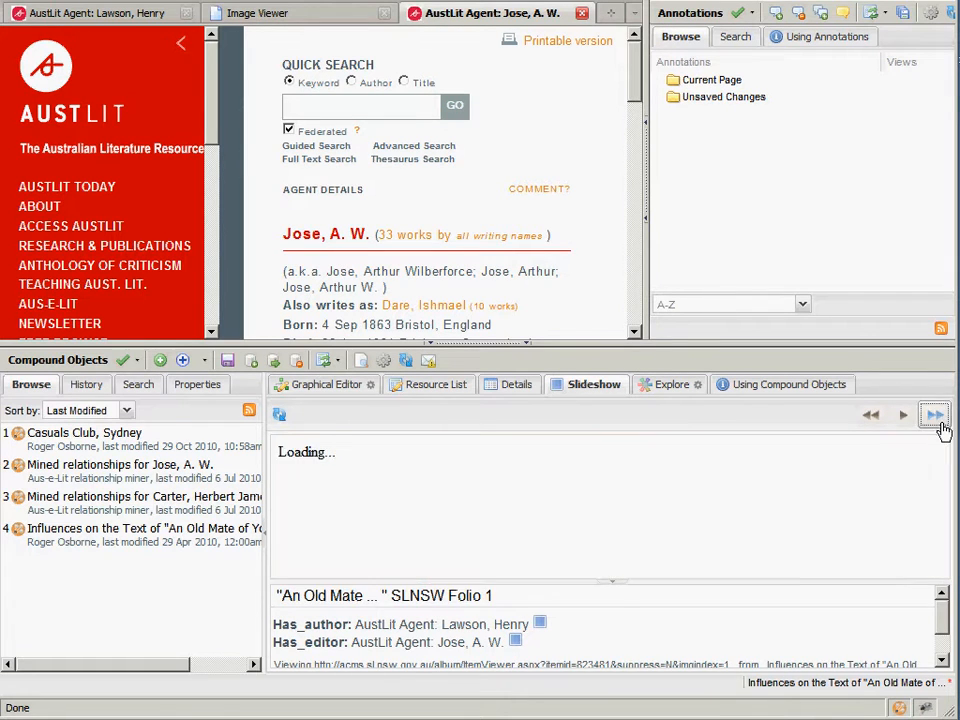